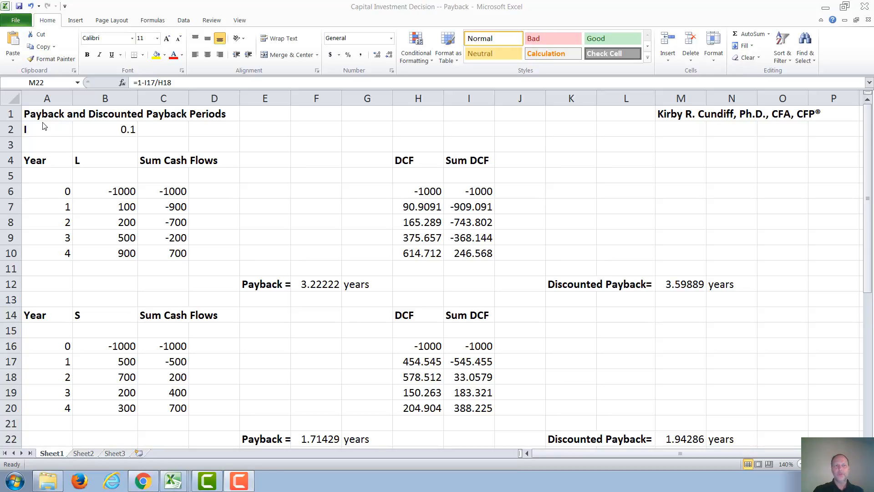
mouse_move(214, 129)
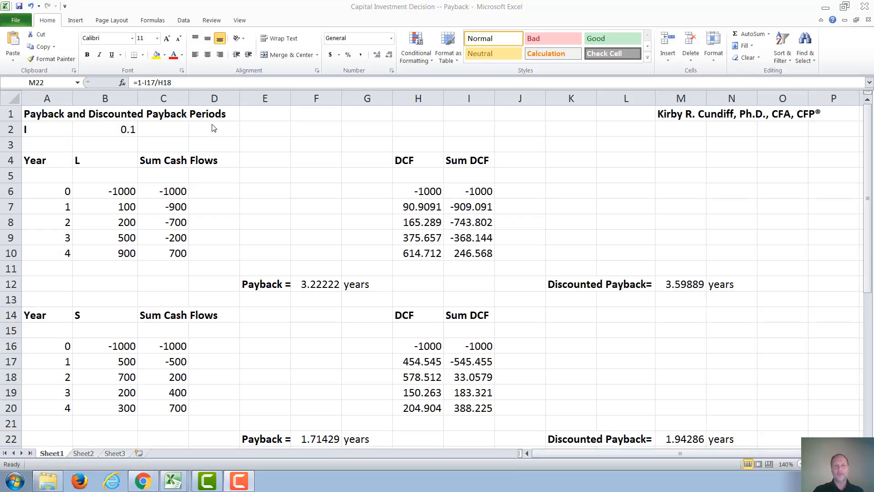
mouse_move(98, 252)
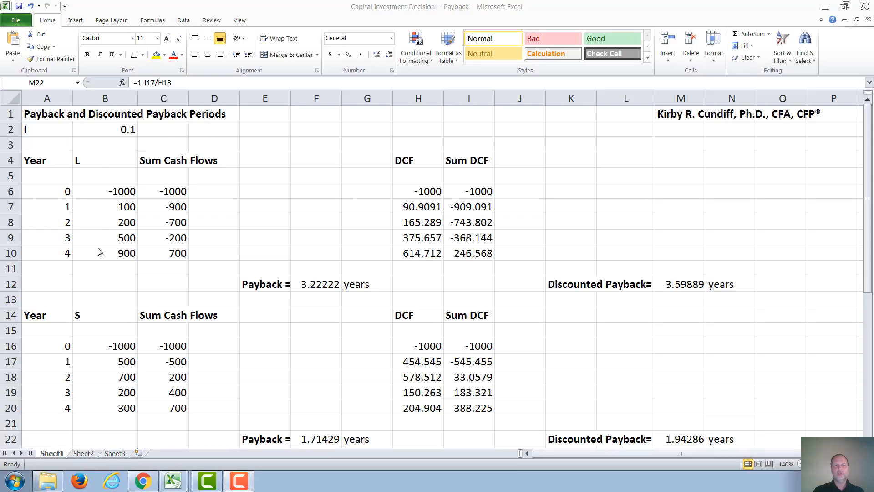
mouse_move(95, 199)
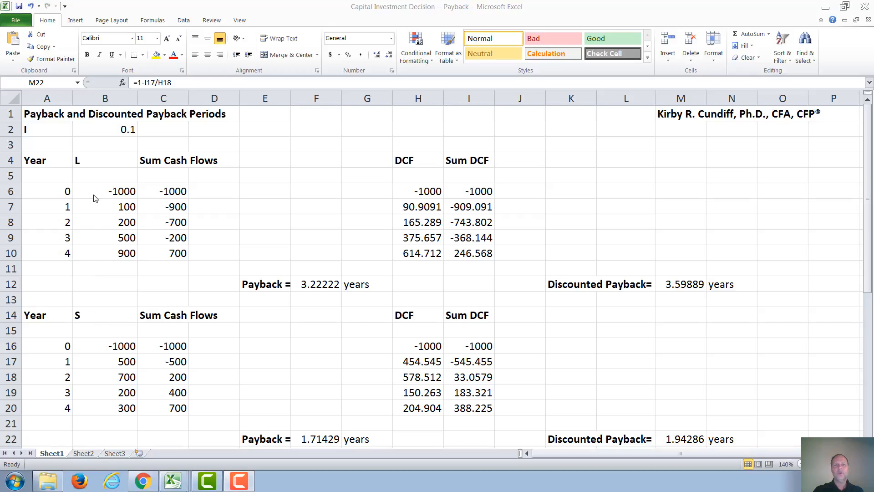
mouse_move(94, 166)
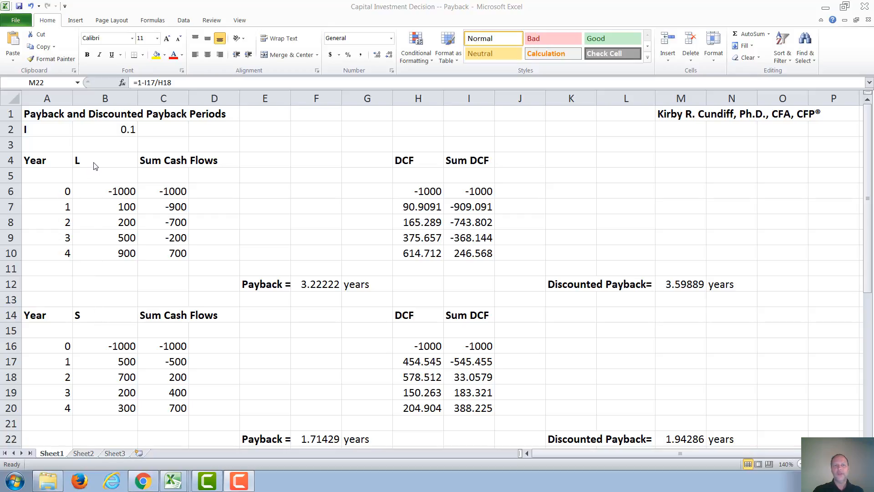
mouse_move(103, 244)
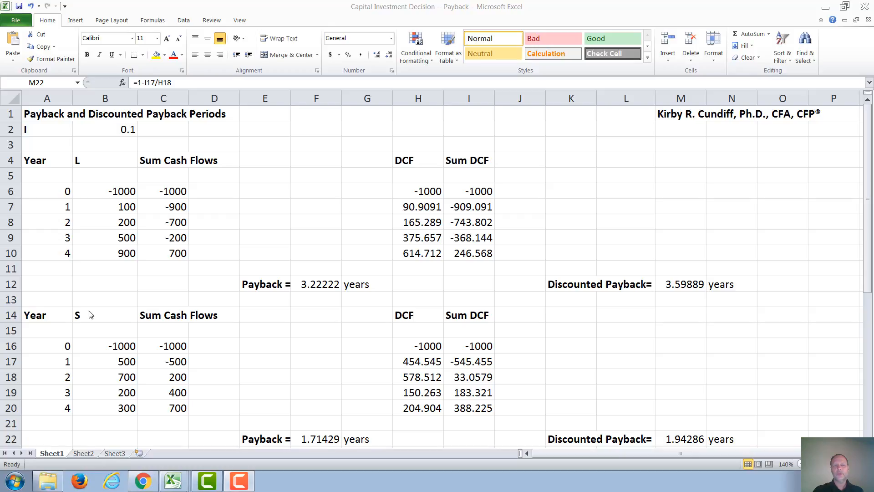
mouse_move(116, 387)
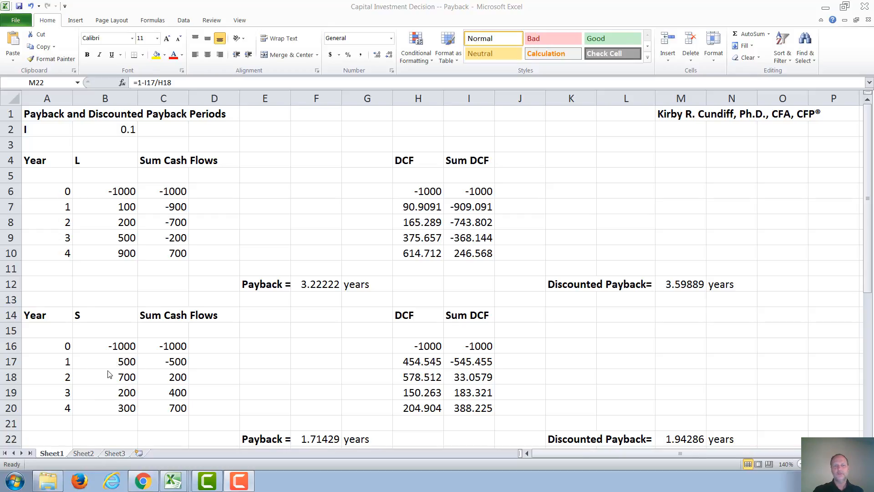
mouse_move(130, 387)
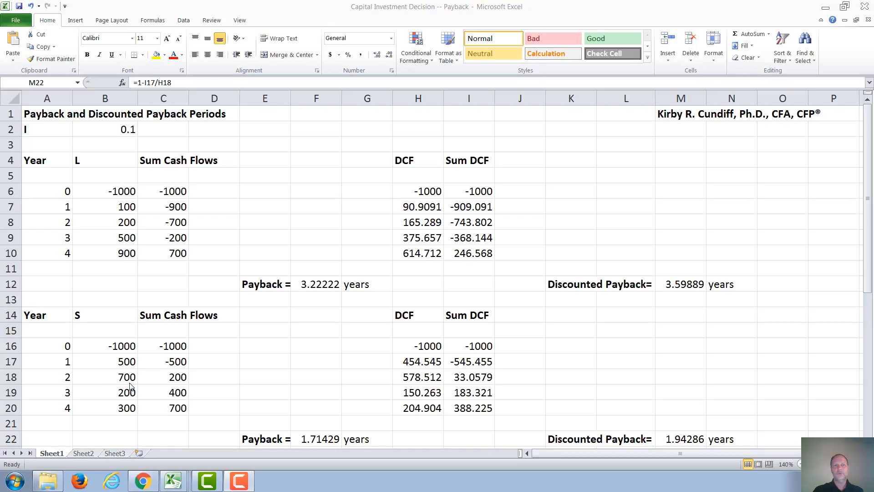
click(680, 439)
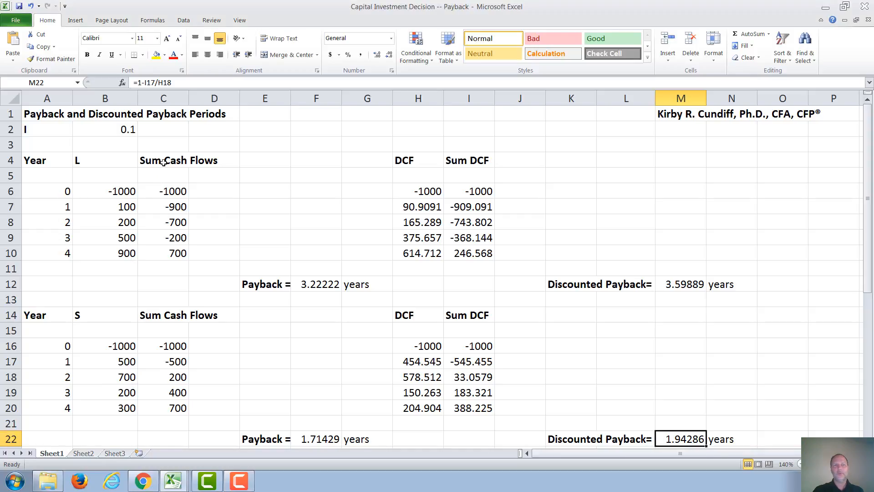
click(163, 160)
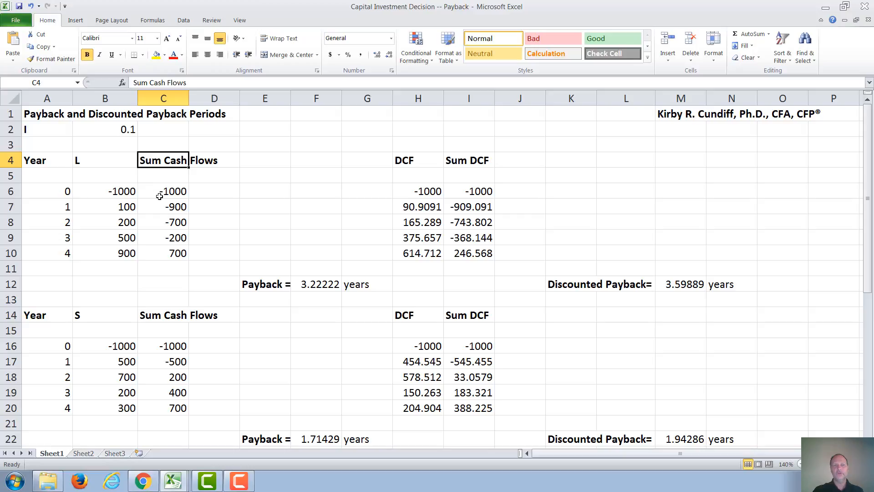
click(163, 190)
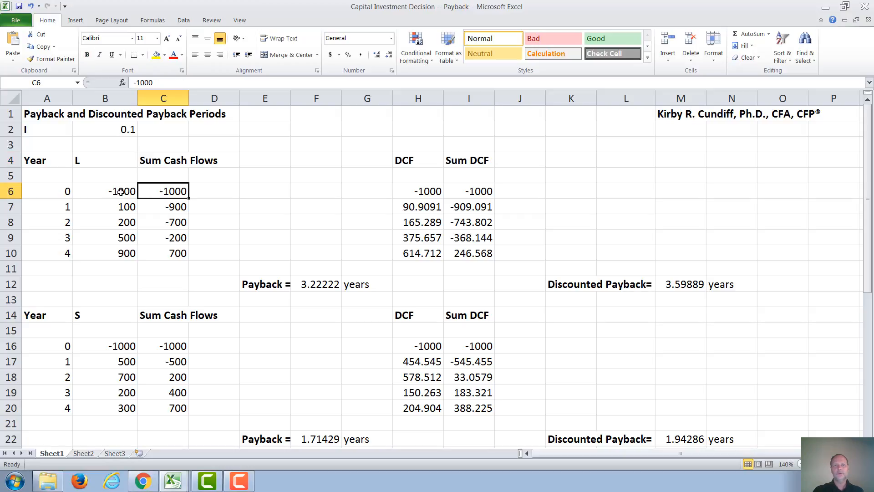
mouse_move(137, 194)
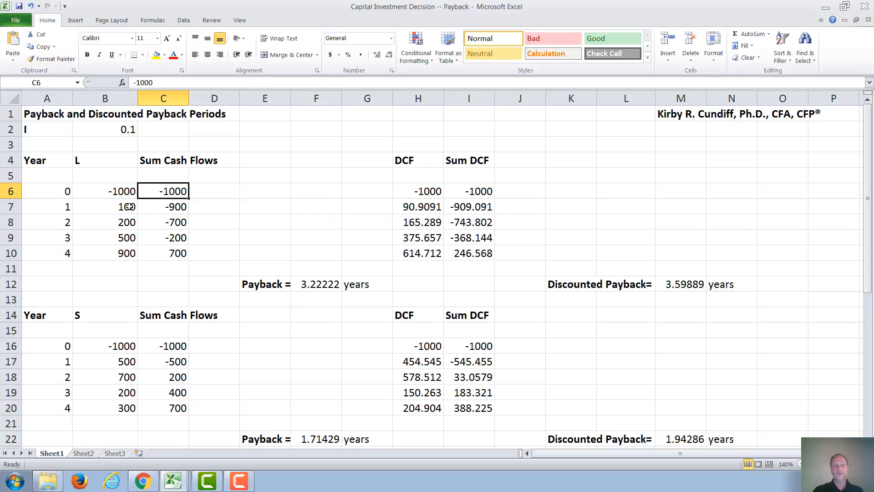
click(163, 207)
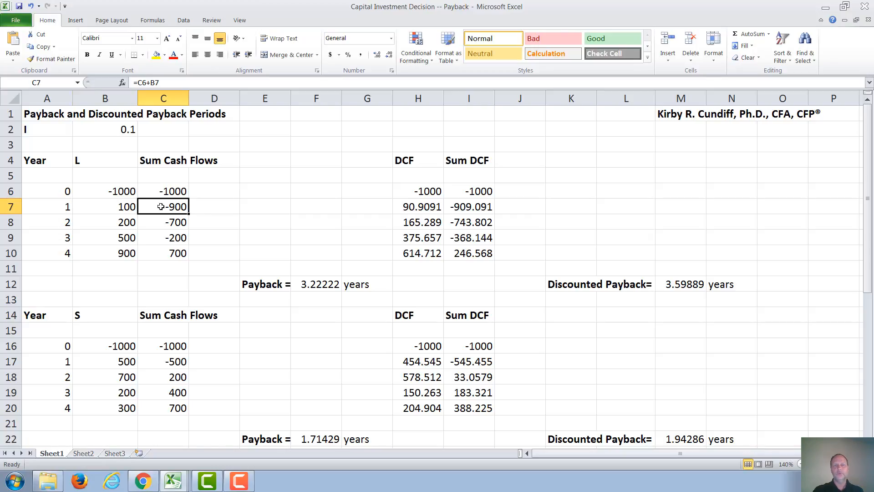
click(163, 222)
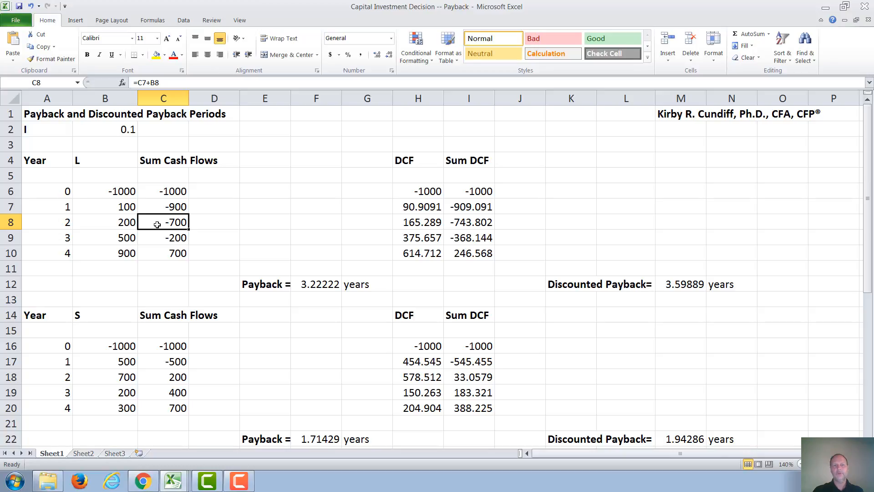
click(104, 236)
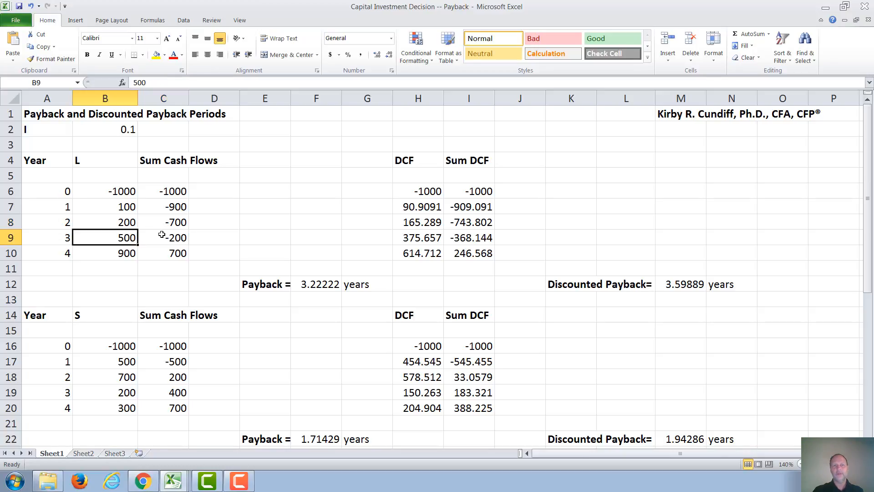
click(163, 237)
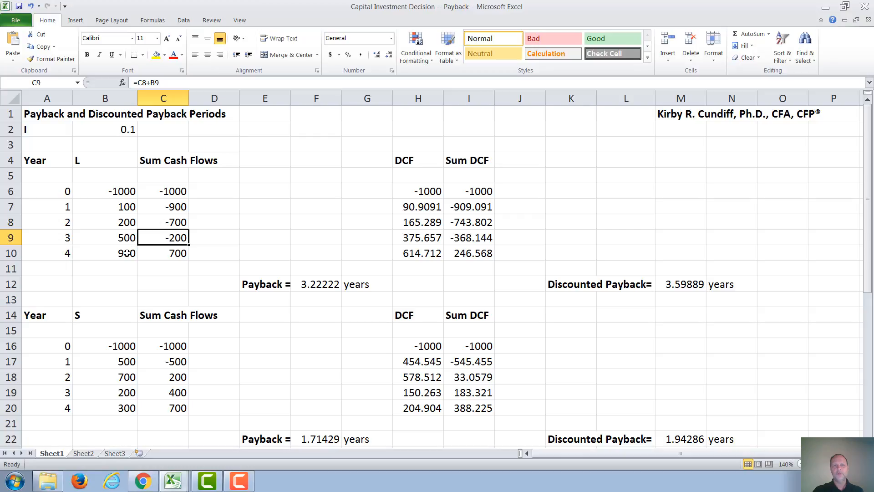
click(105, 252)
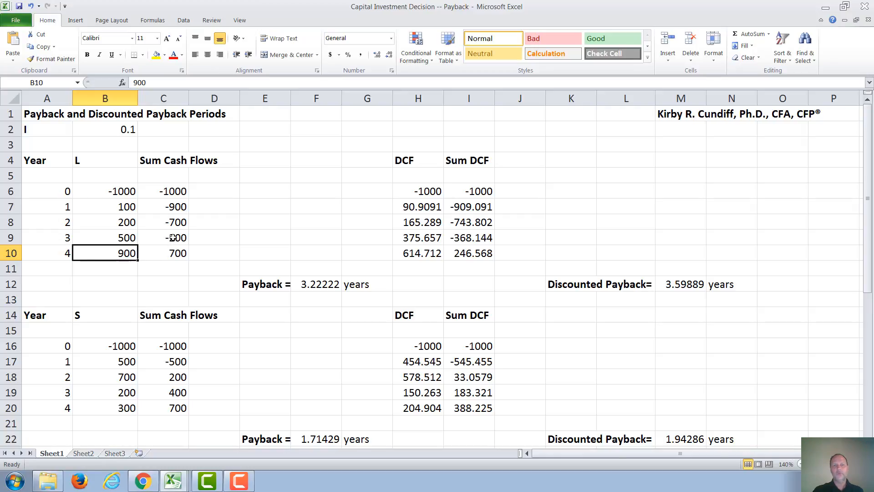
mouse_move(208, 252)
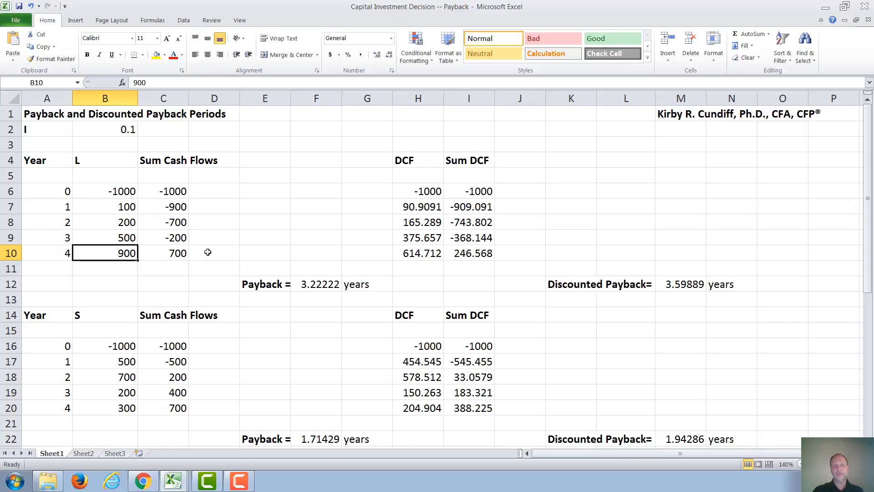
click(316, 284)
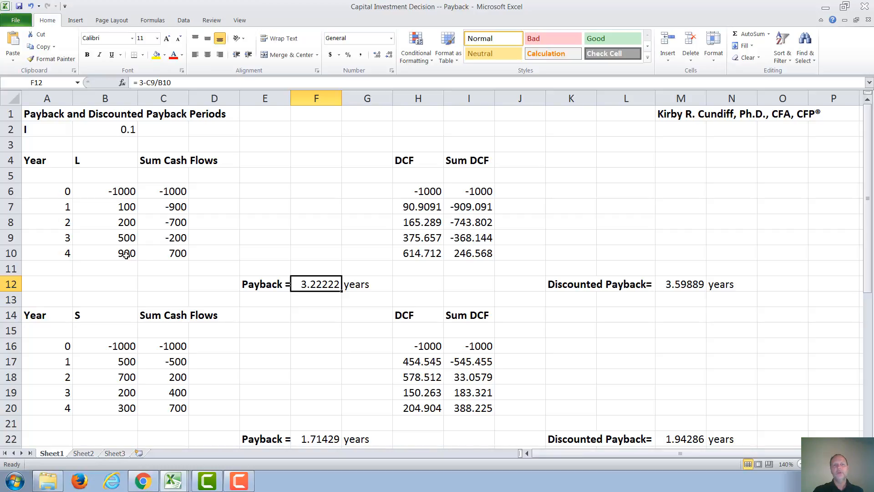
mouse_move(299, 284)
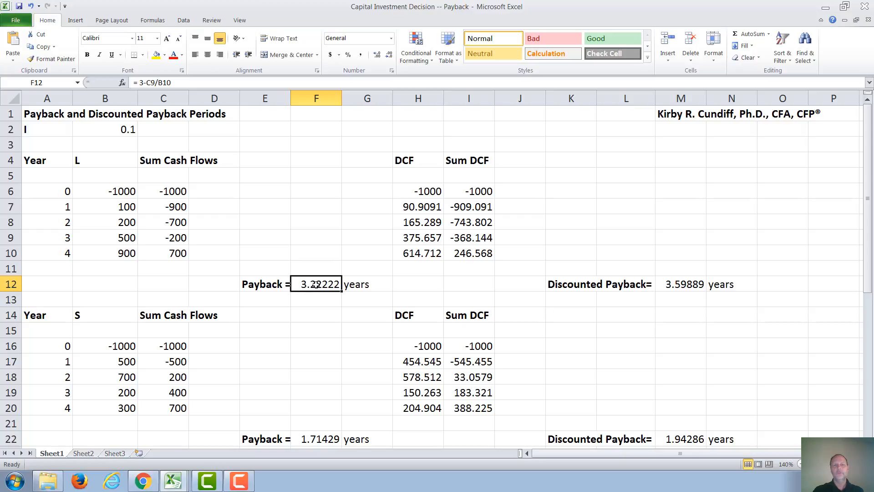
mouse_move(134, 266)
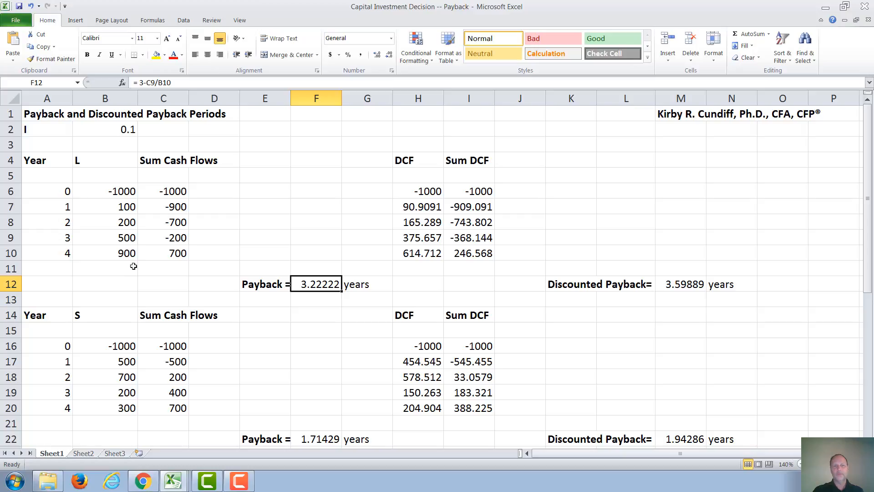
click(104, 253)
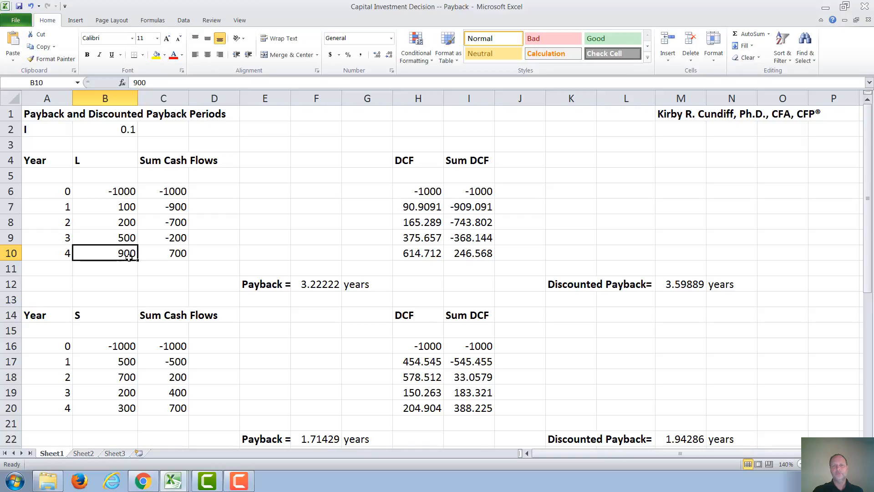
mouse_move(258, 284)
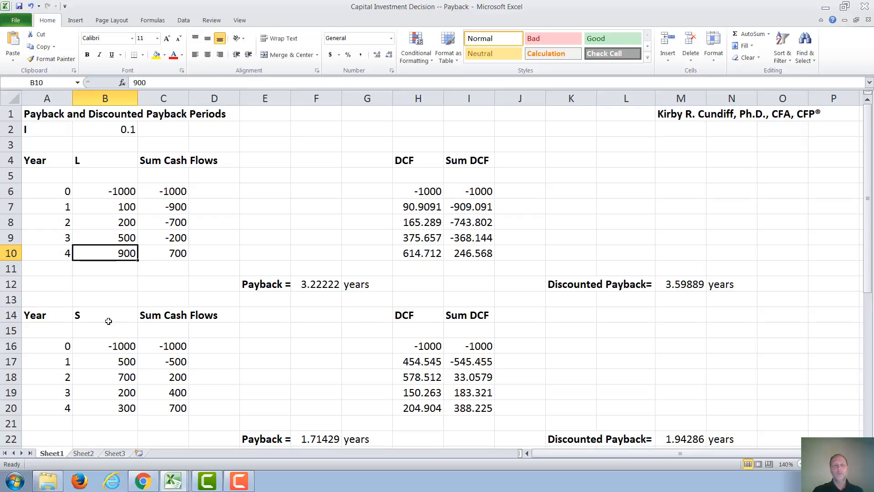
click(105, 314)
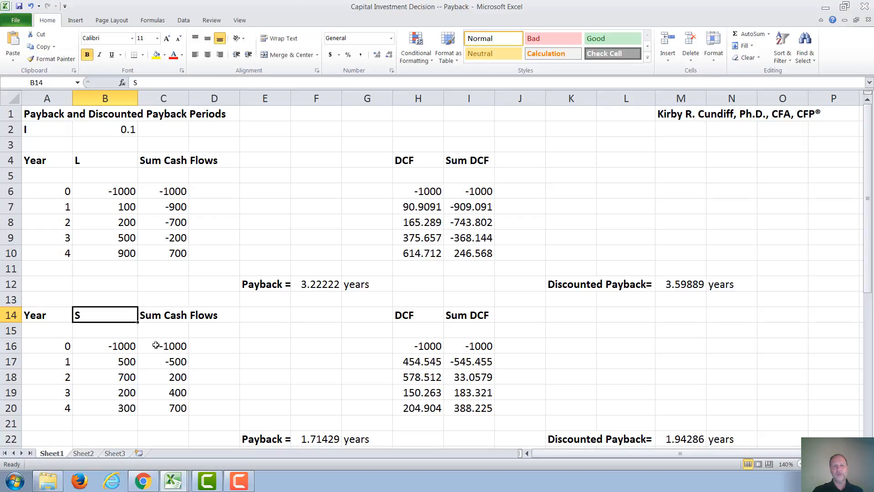
click(163, 346)
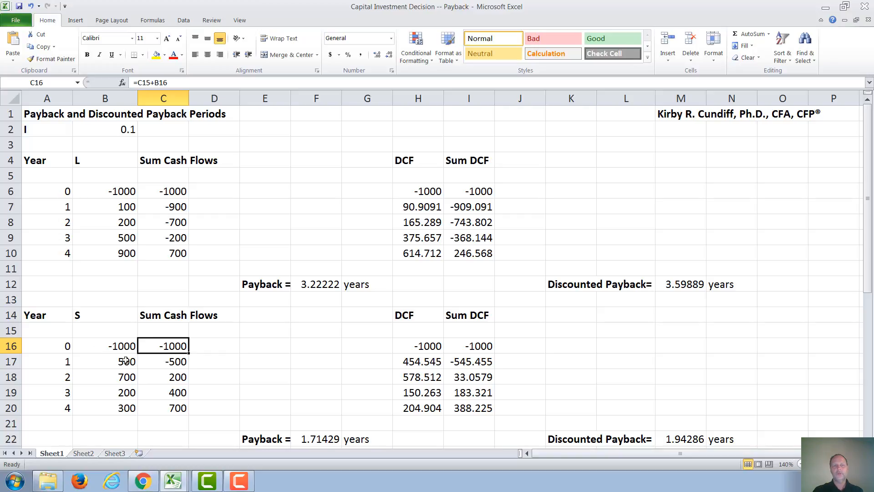
click(104, 362)
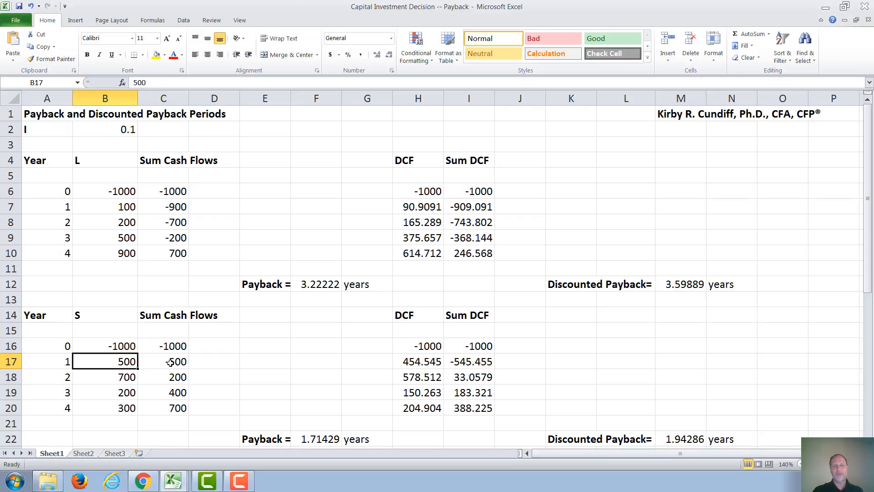
click(163, 361)
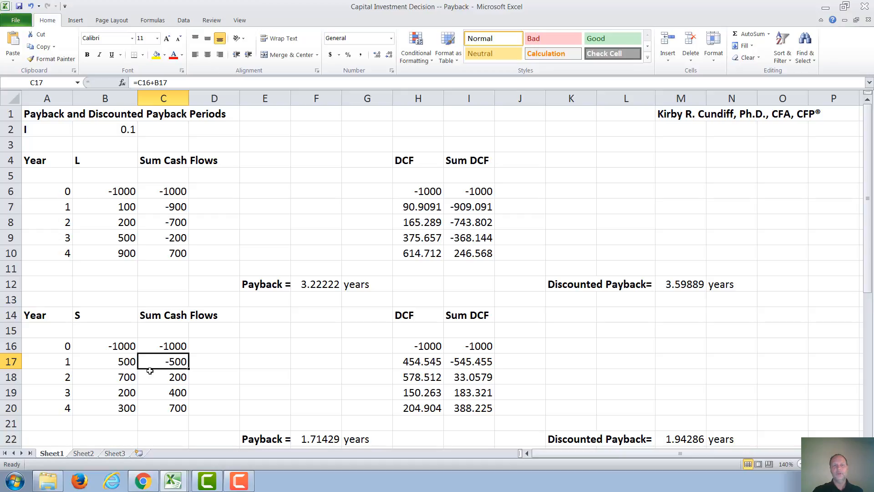
click(103, 376)
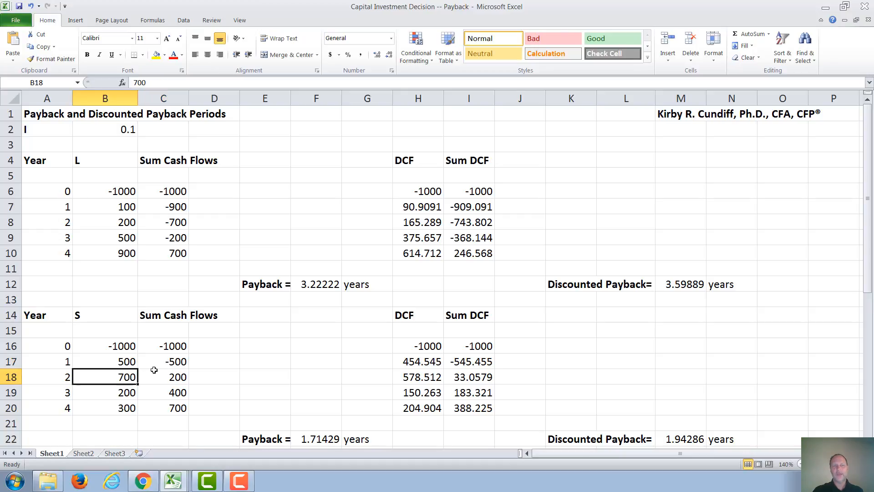
click(164, 361)
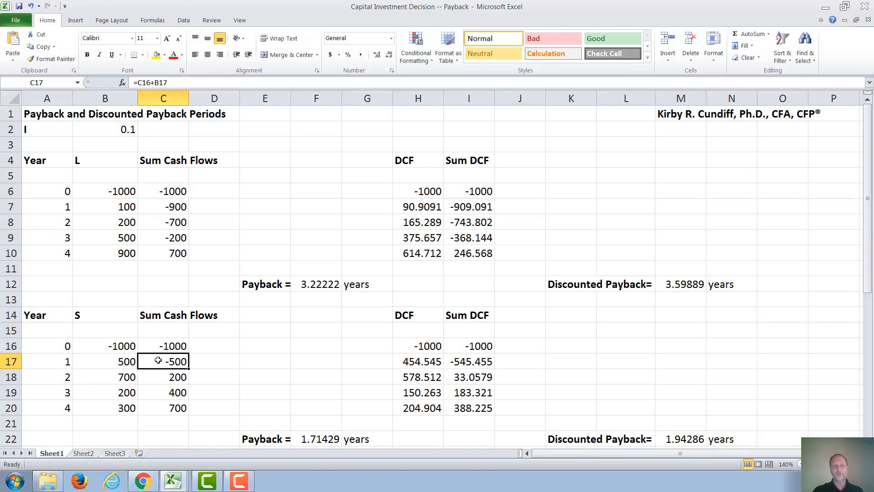
click(163, 376)
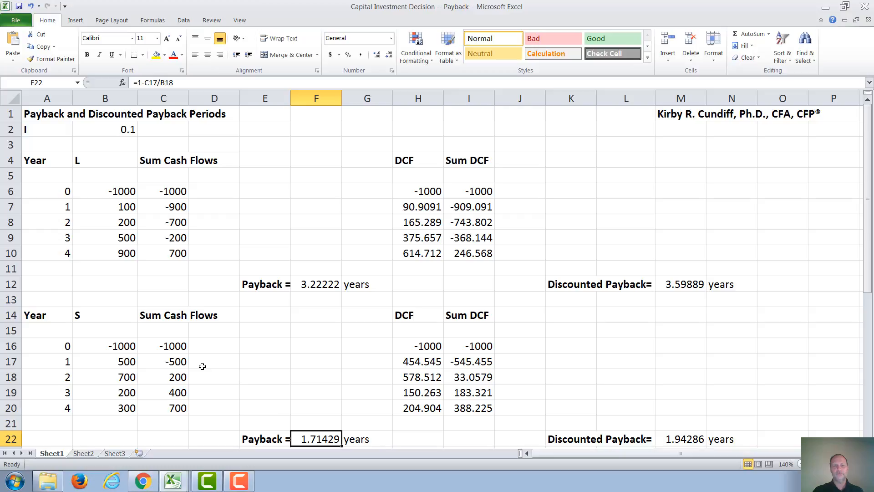
mouse_move(166, 371)
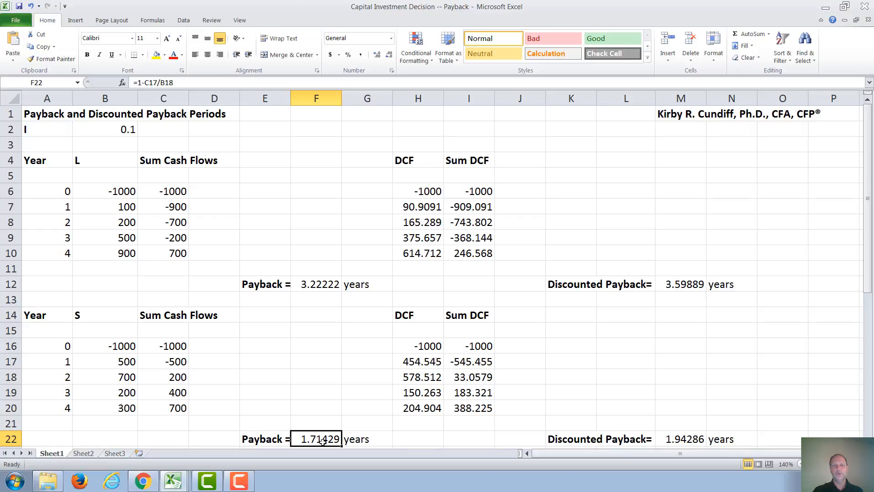
mouse_move(294, 227)
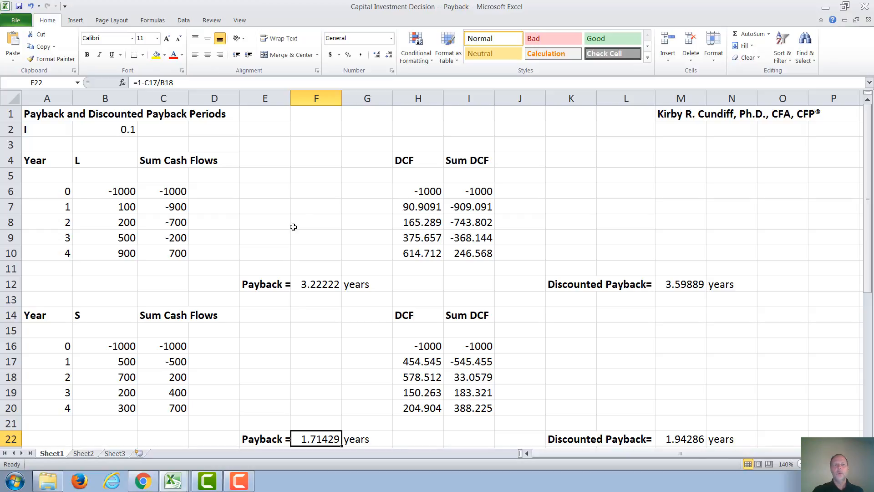
click(418, 191)
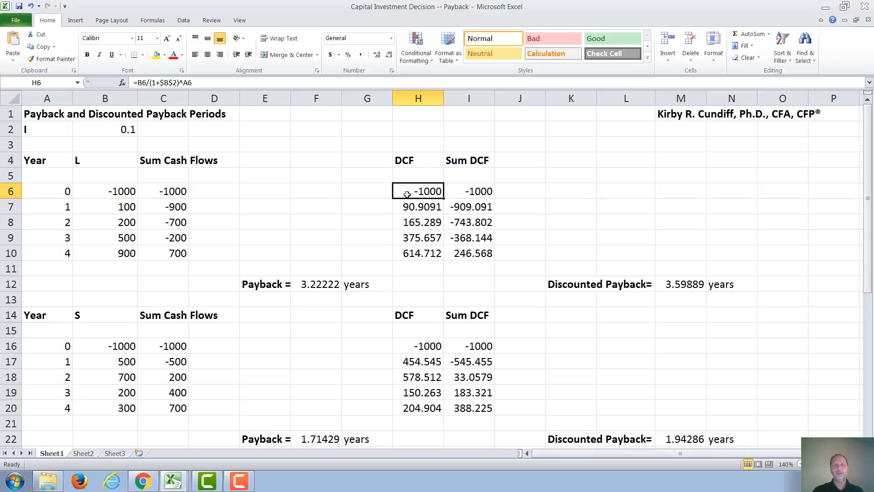
mouse_move(416, 167)
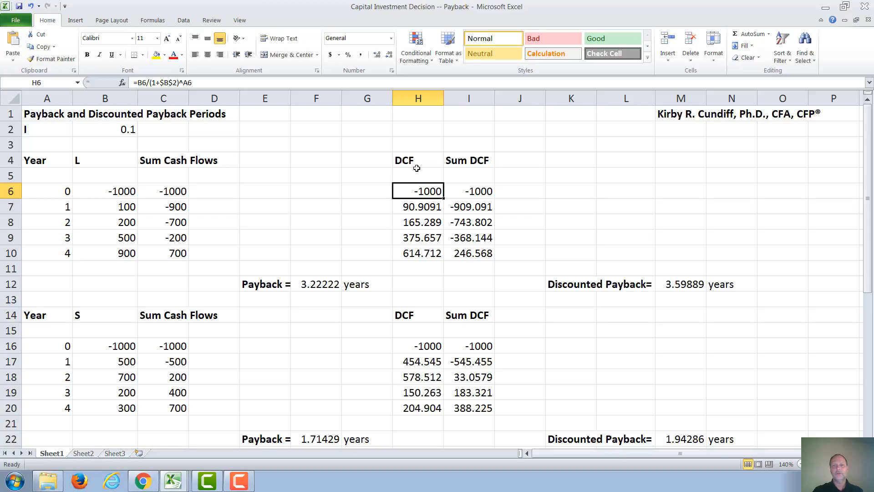
click(418, 207)
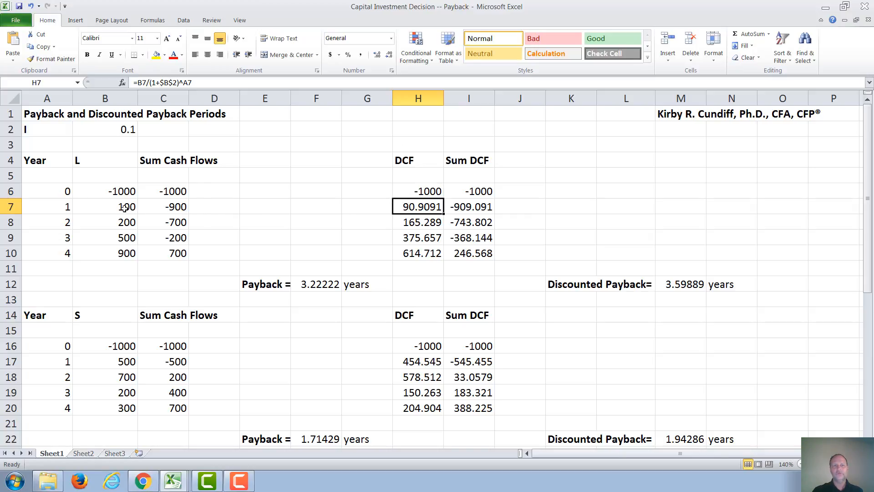
mouse_move(418, 207)
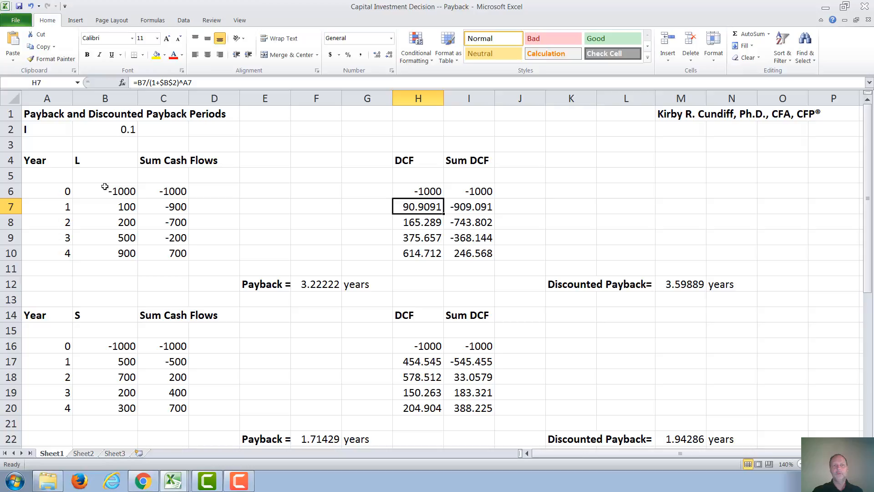
mouse_move(106, 134)
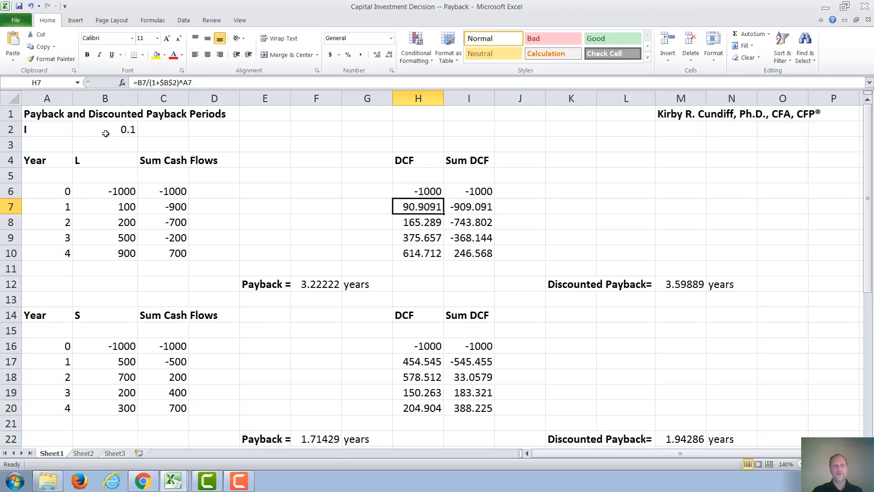
mouse_move(407, 229)
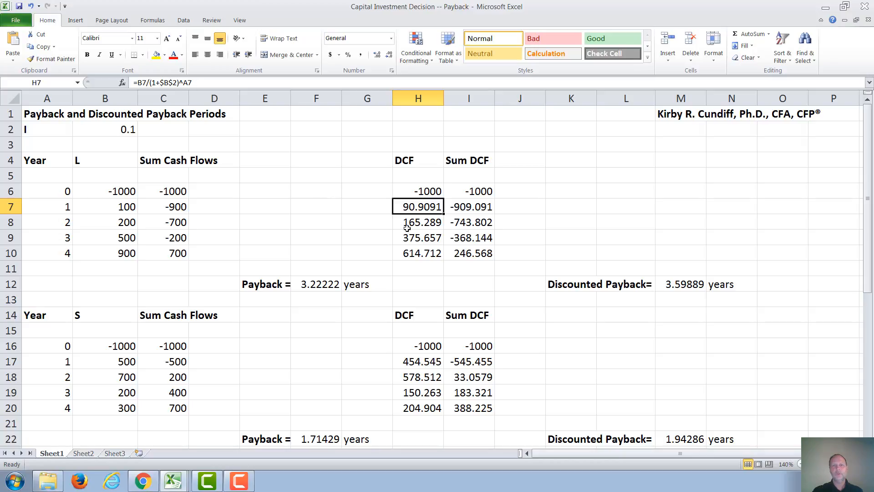
click(418, 222)
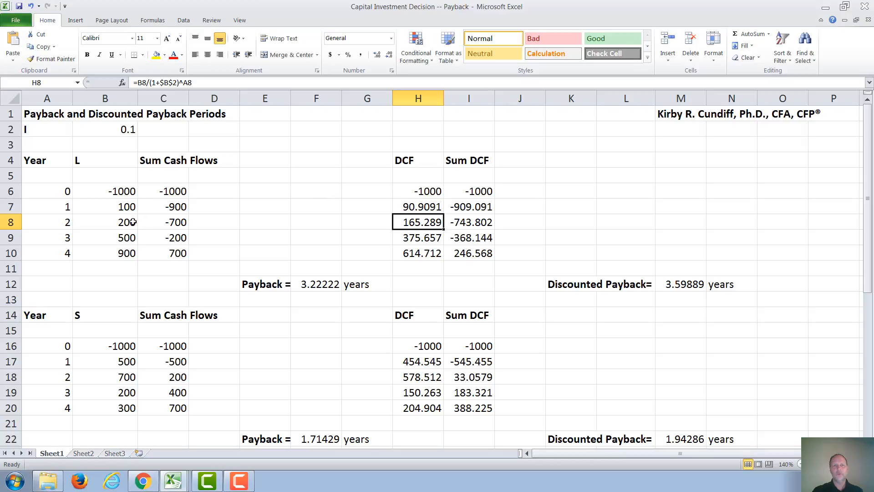
mouse_move(196, 83)
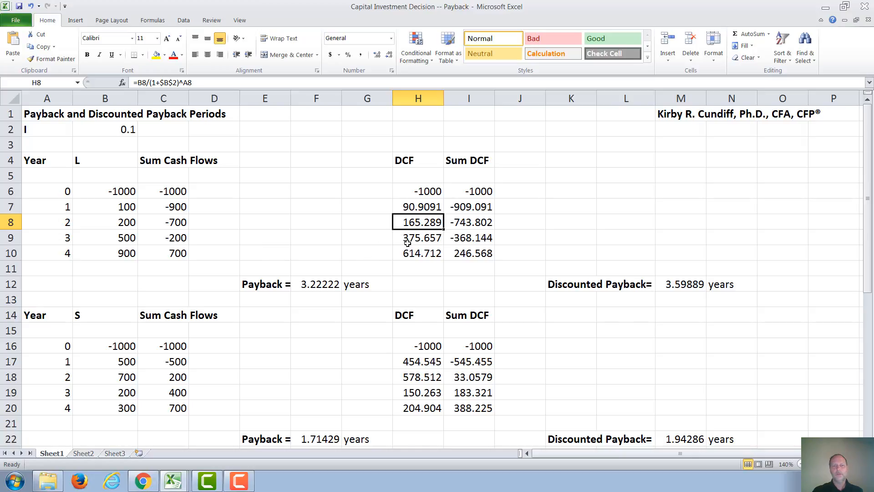
click(418, 238)
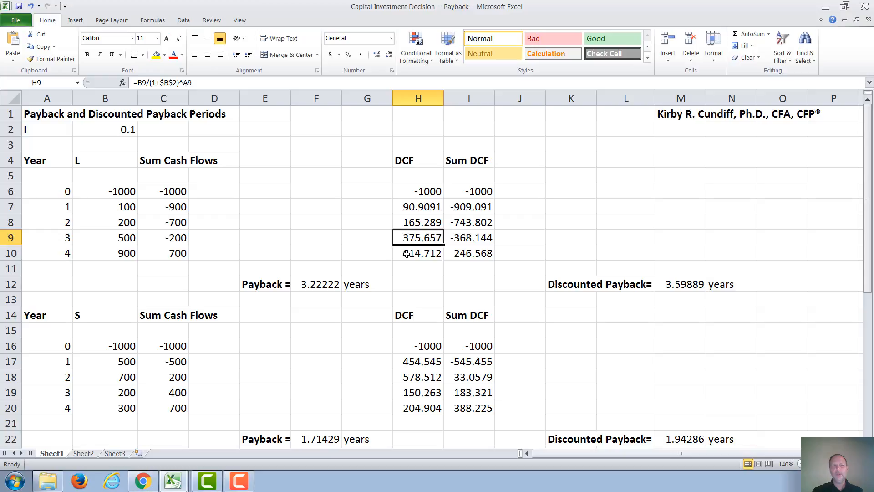
click(418, 253)
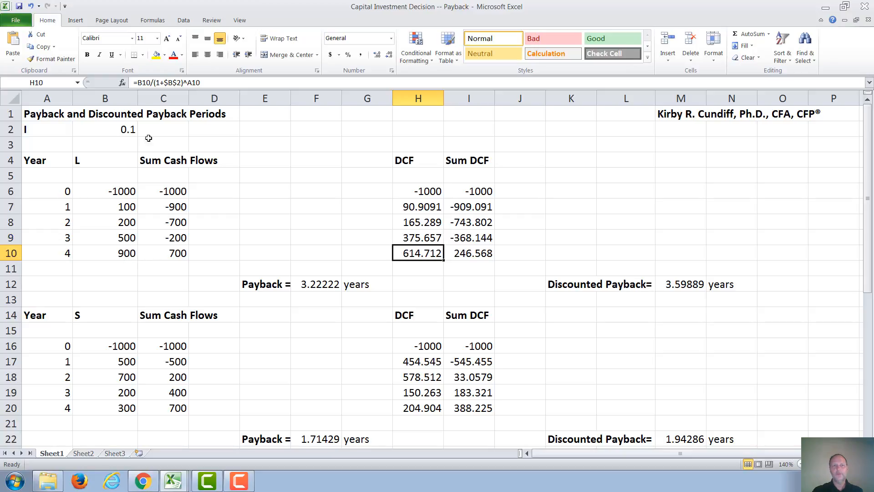
mouse_move(197, 83)
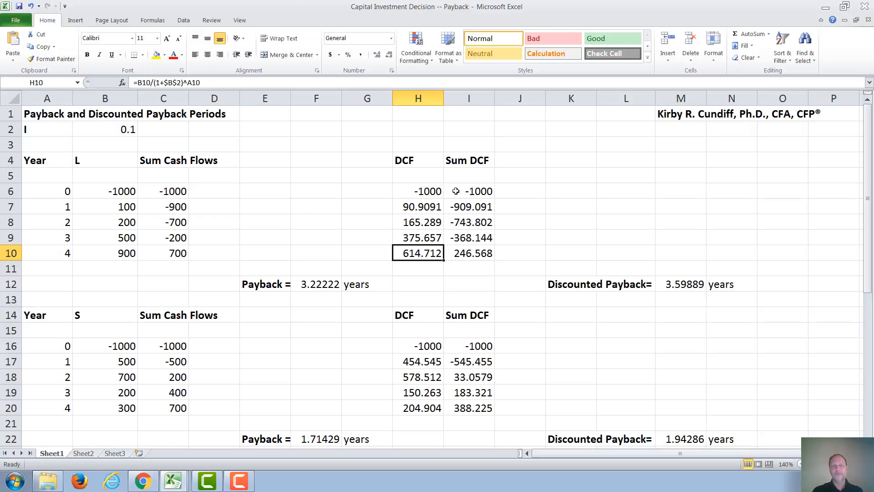
click(469, 190)
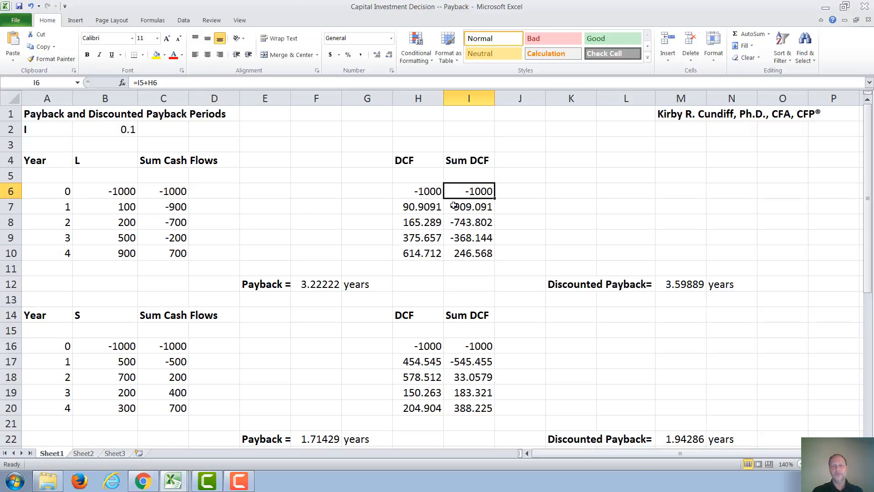
click(470, 207)
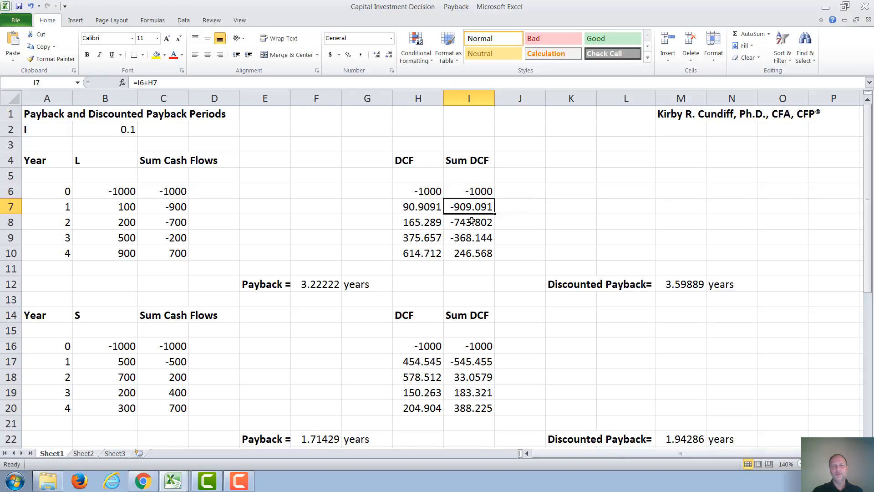
click(469, 222)
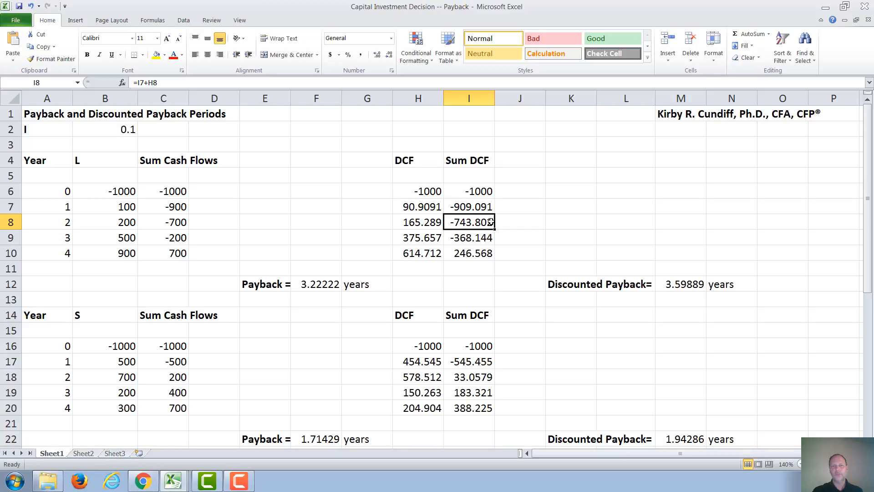
click(469, 238)
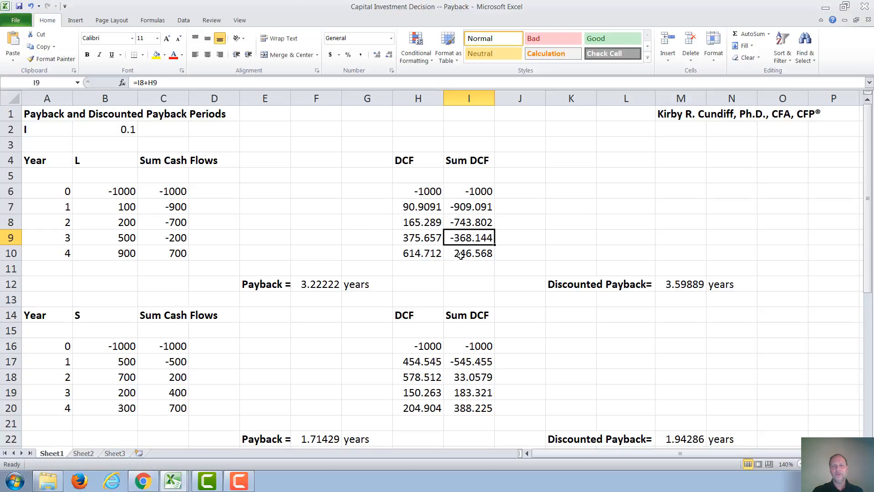
click(469, 253)
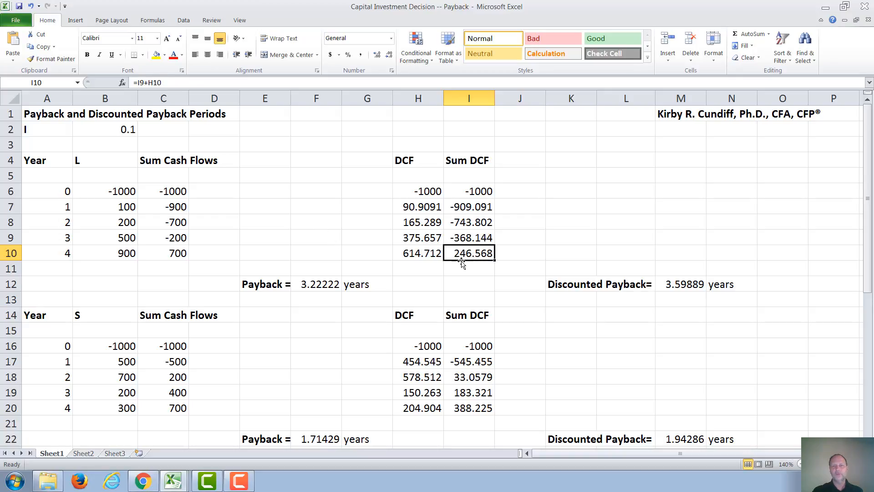
mouse_move(463, 260)
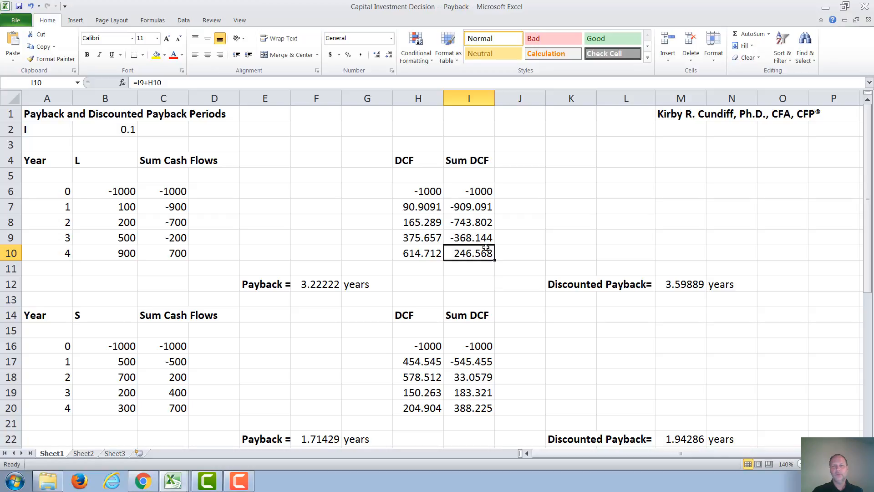
mouse_move(674, 285)
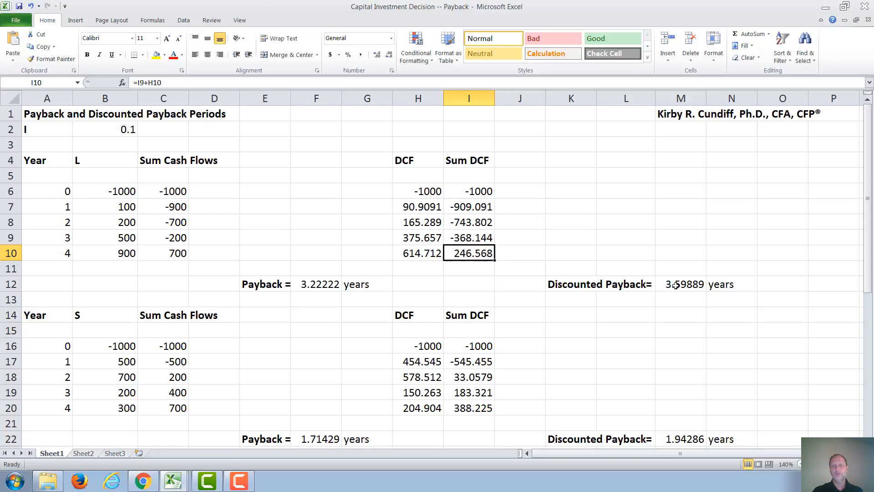
click(680, 284)
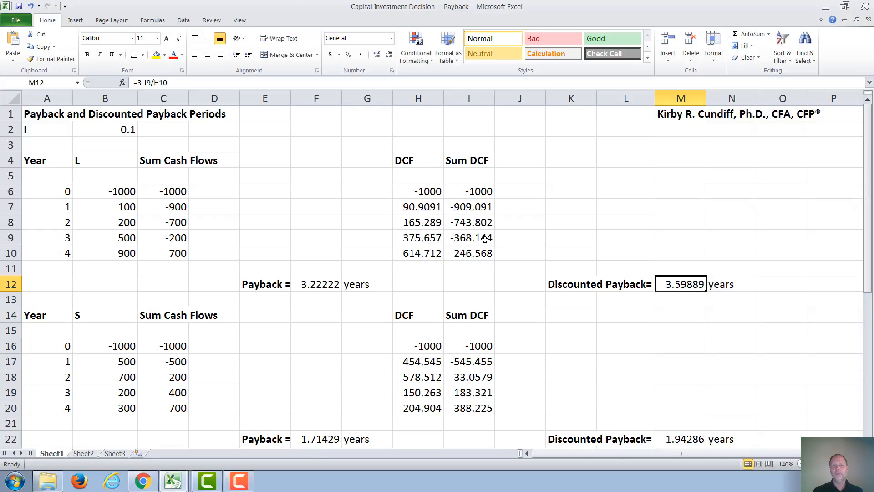
mouse_move(412, 254)
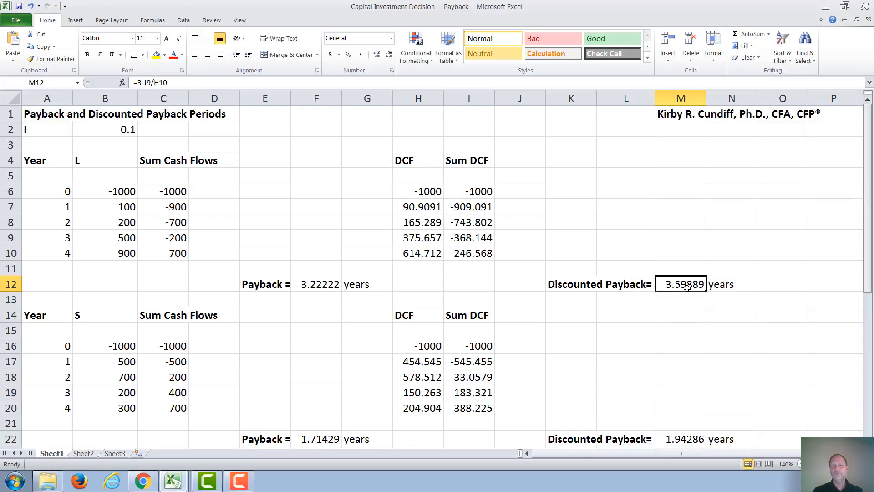
mouse_move(710, 316)
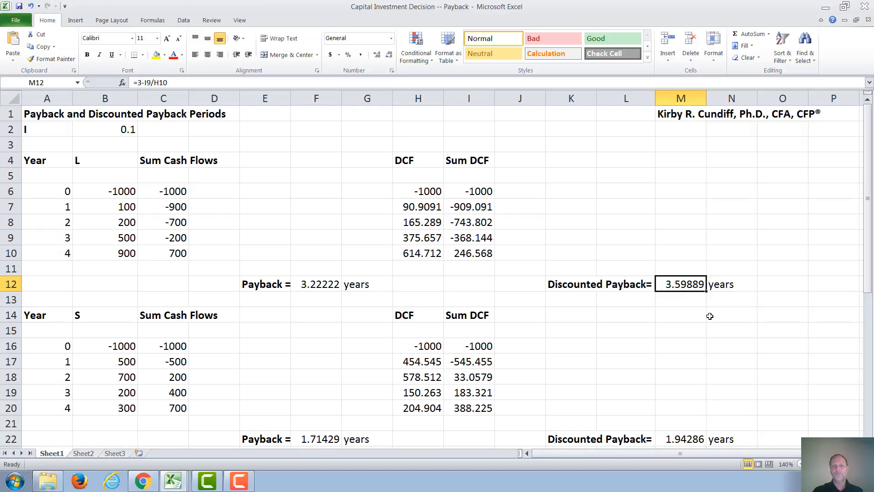
mouse_move(600, 432)
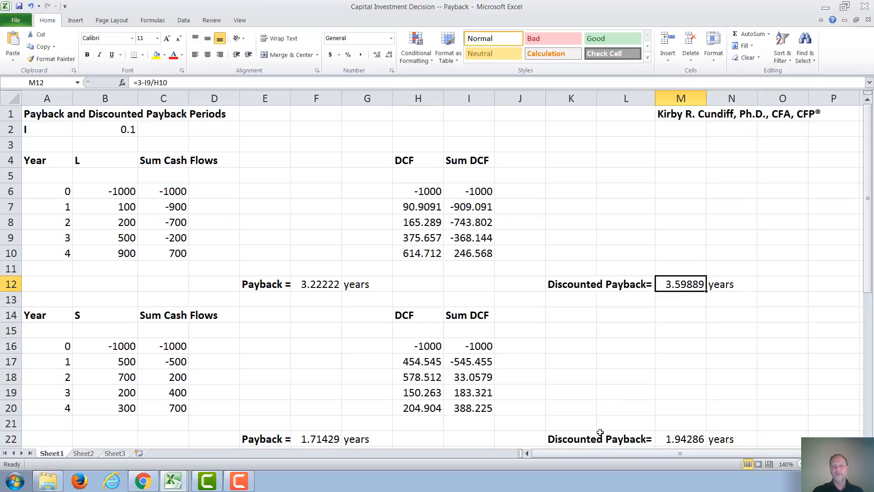
click(680, 439)
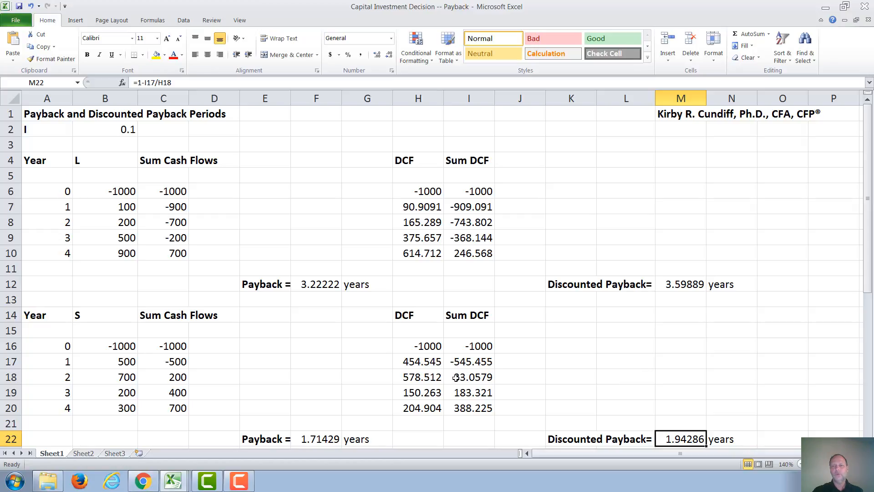
mouse_move(466, 369)
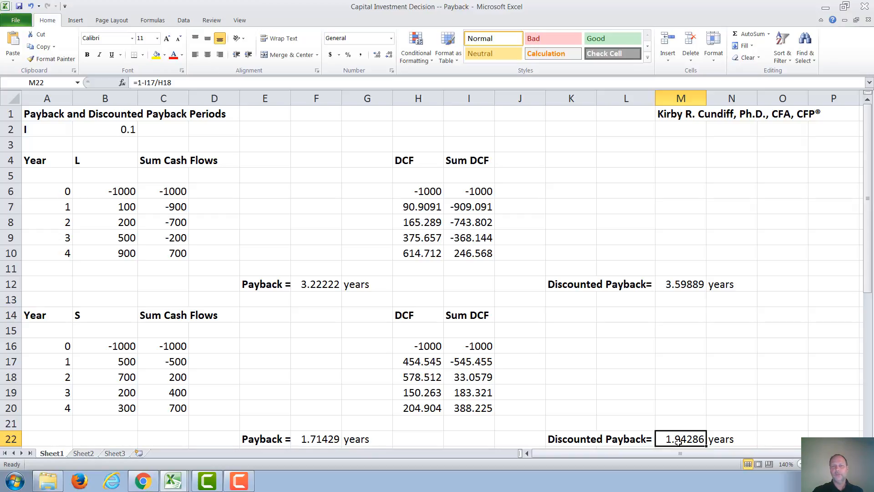
mouse_move(447, 400)
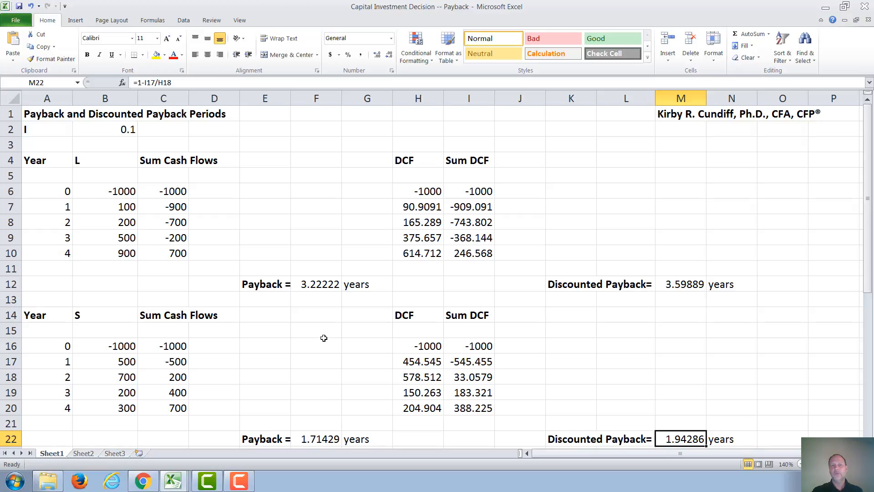
mouse_move(682, 287)
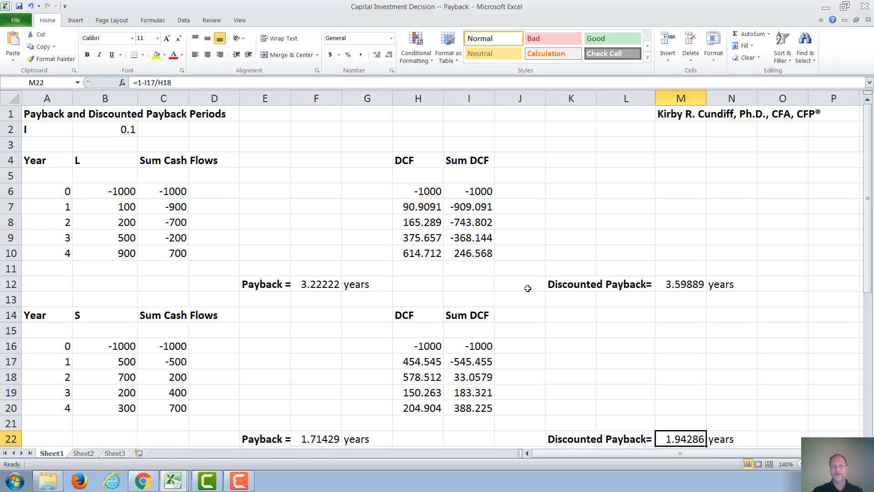
mouse_move(573, 224)
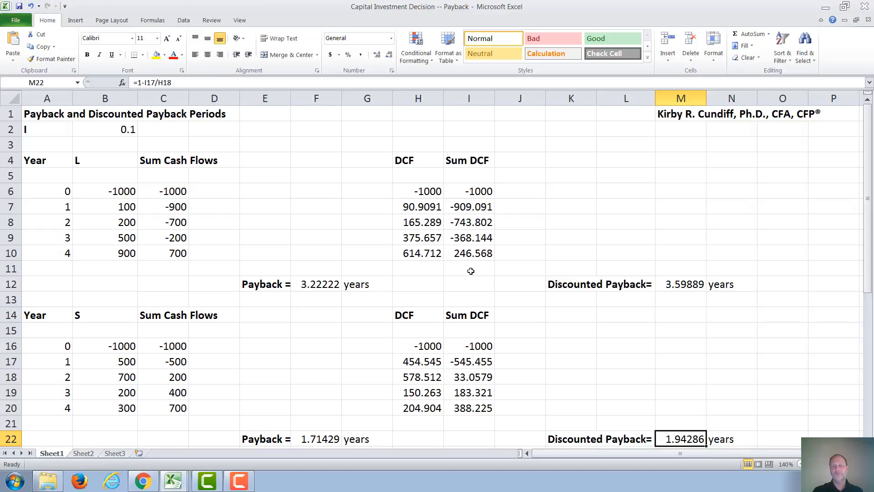
mouse_move(593, 210)
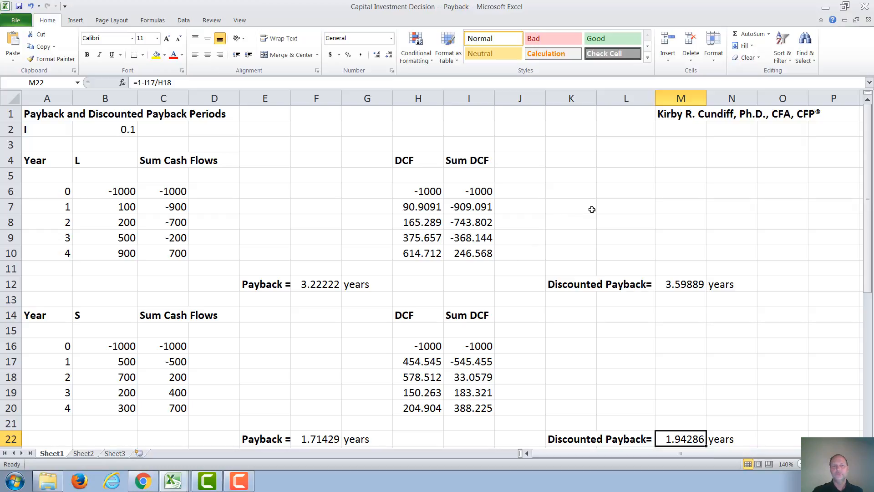